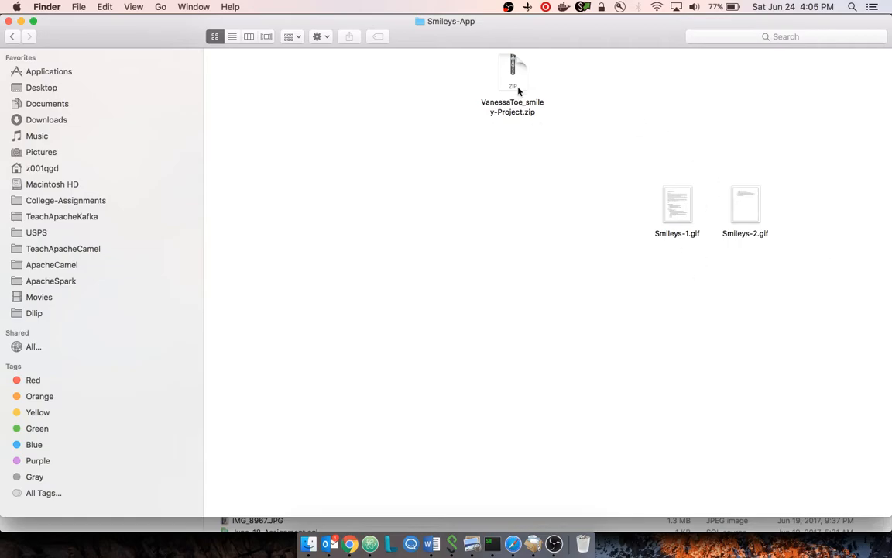
pyautogui.moveTo(513, 75)
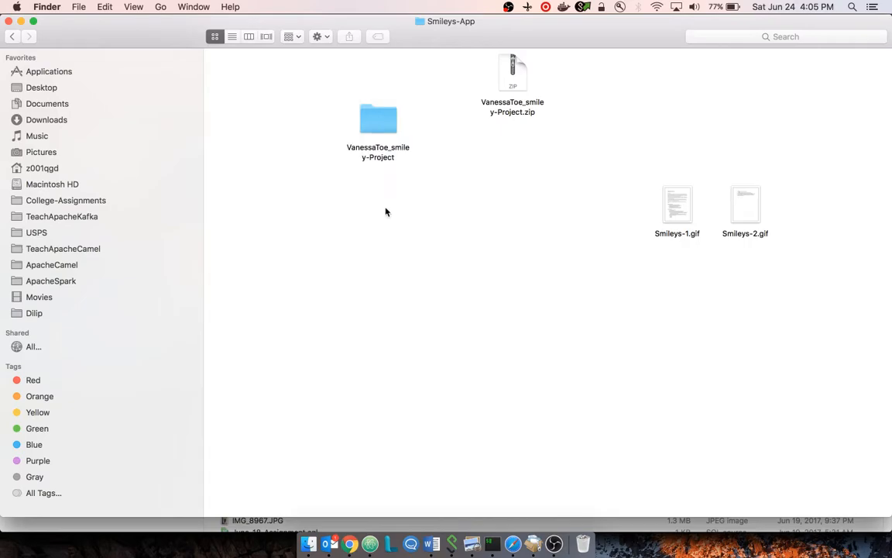
# Step: Search Spotlight for IntelliJ IDEA CE to launch it
pyautogui.write('IntelliJ IDEA CE')
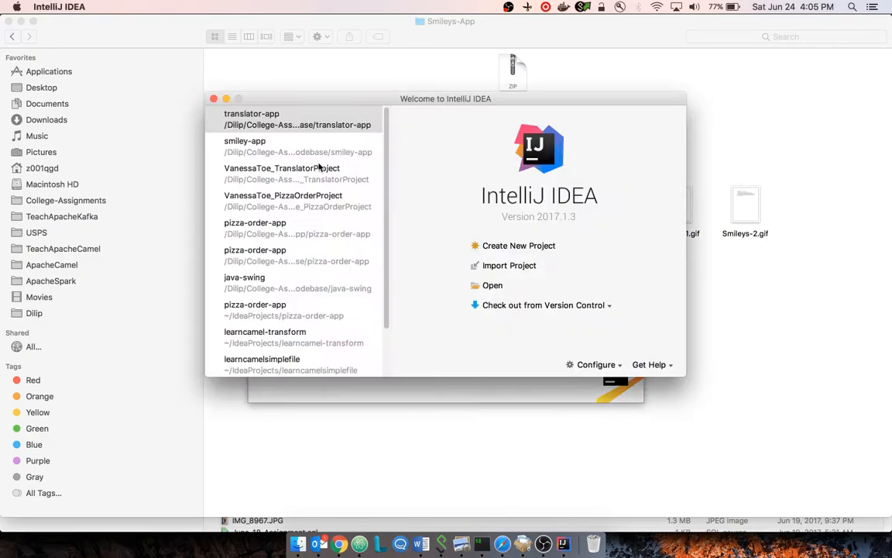
# Step: Import a project, browsing College-Assignments > Smileys-App into the VanessaToe_smiley-Project folder
pyautogui.click(297, 174)
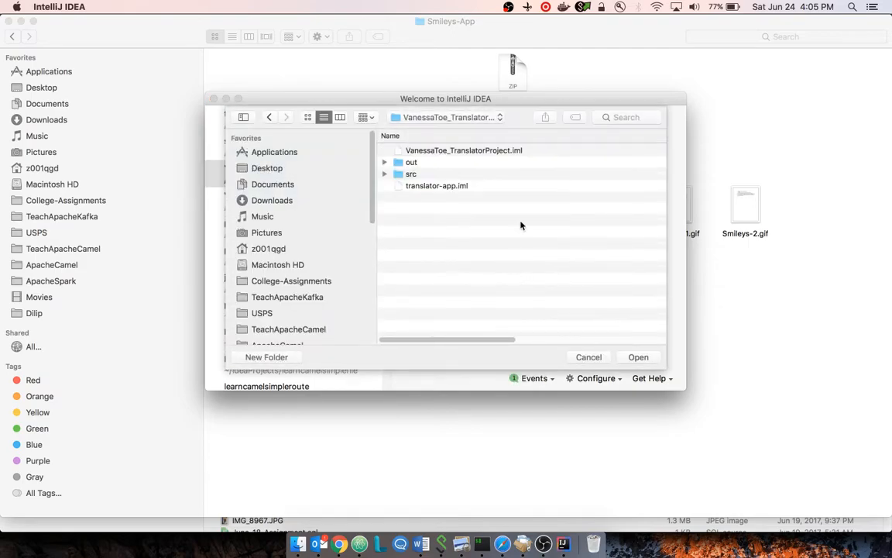
pyautogui.click(453, 117)
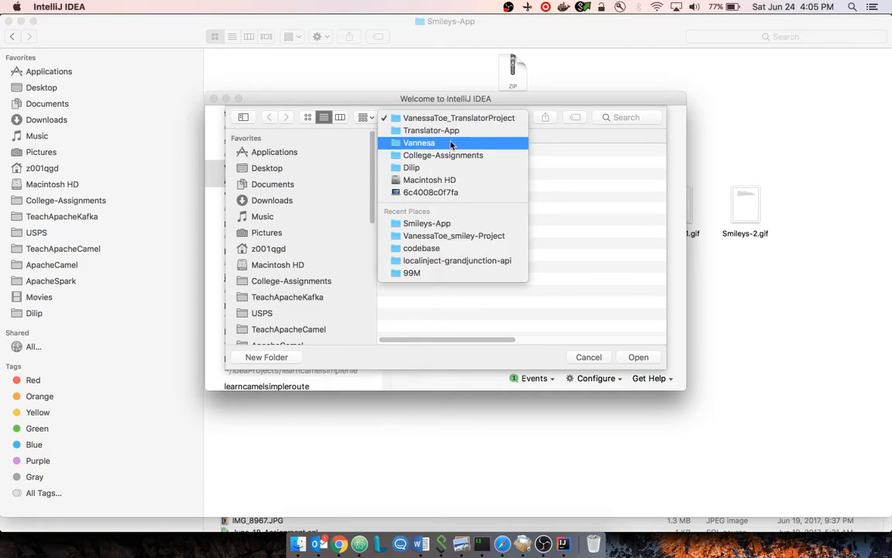
pyautogui.click(443, 155)
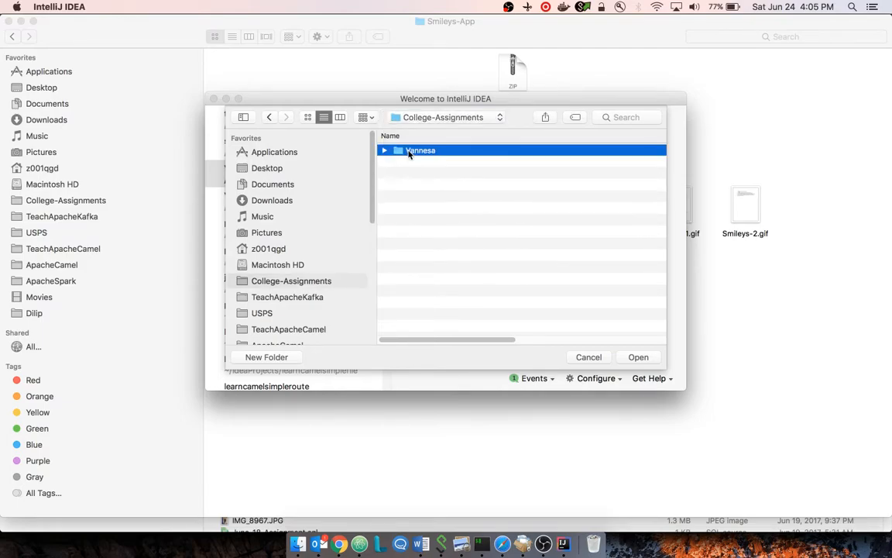
pyautogui.doubleClick(420, 150)
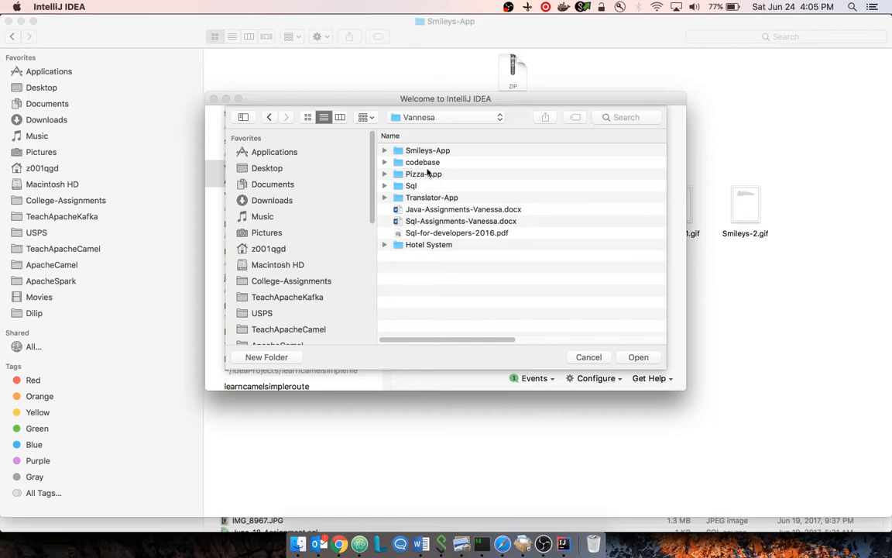
pyautogui.doubleClick(427, 150)
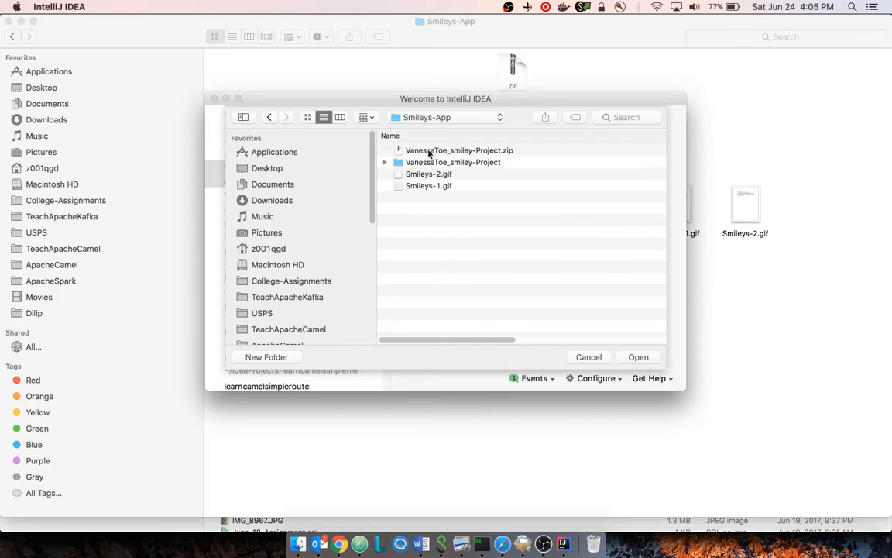
pyautogui.click(453, 162)
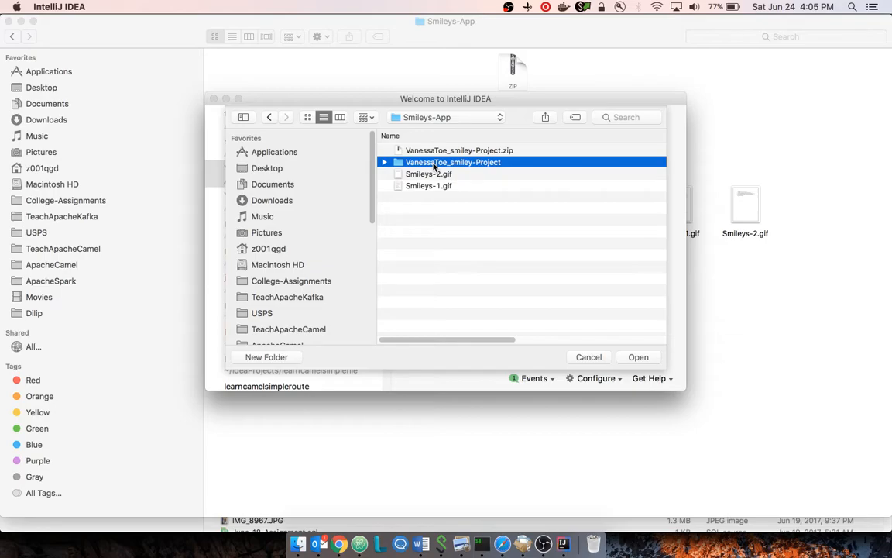
pyautogui.doubleClick(453, 162)
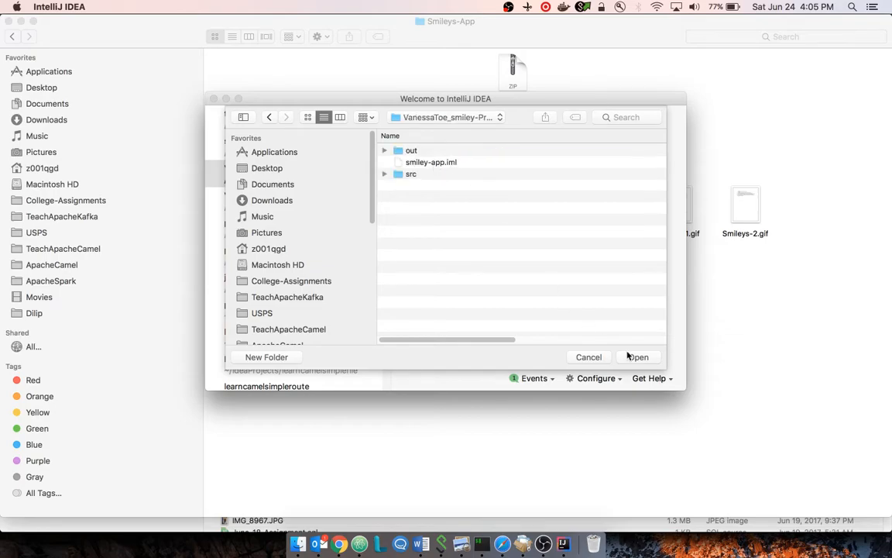
# Step: Choose the project folder, create from existing sources, and overwrite the old project file
pyautogui.click(638, 357)
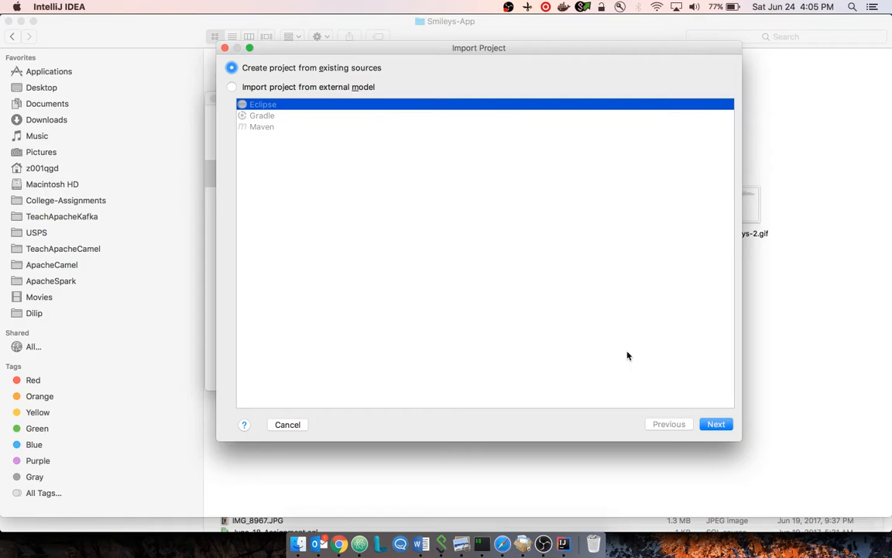
pyautogui.moveTo(265, 74)
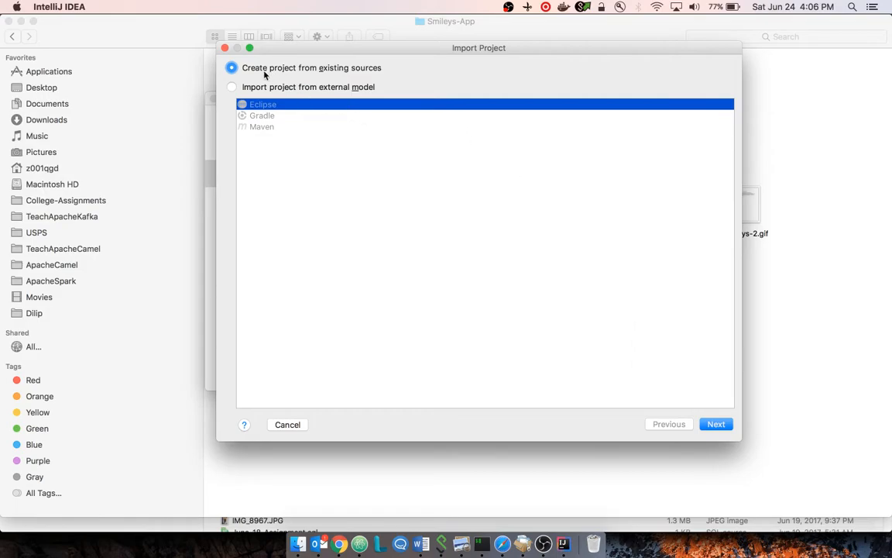
pyautogui.moveTo(330, 81)
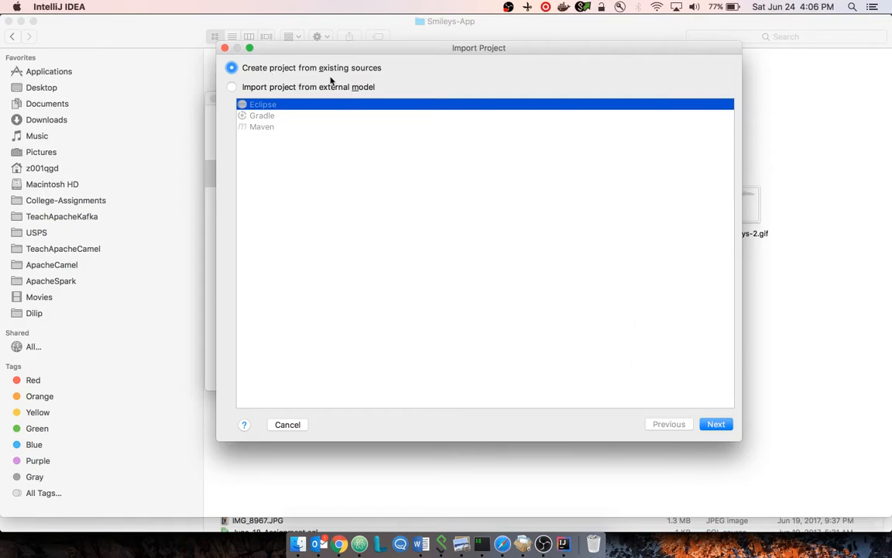
pyautogui.click(716, 423)
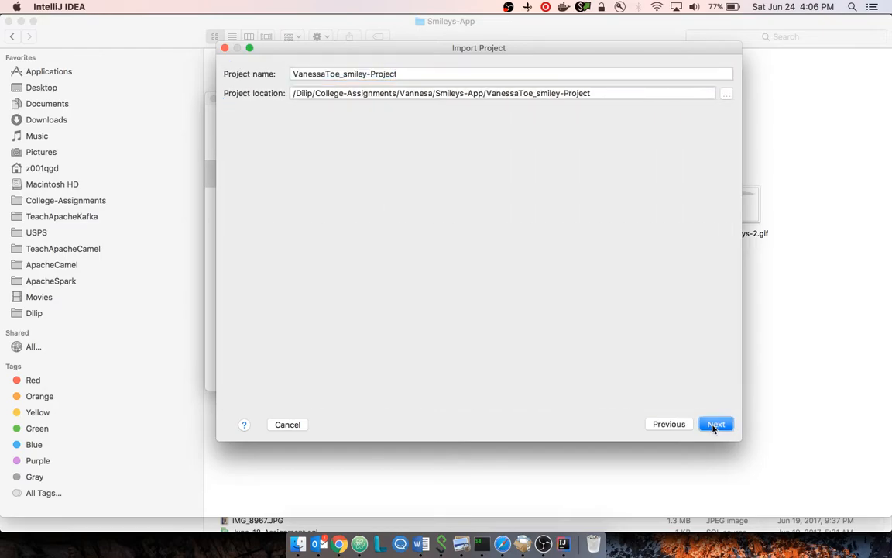
pyautogui.click(716, 423)
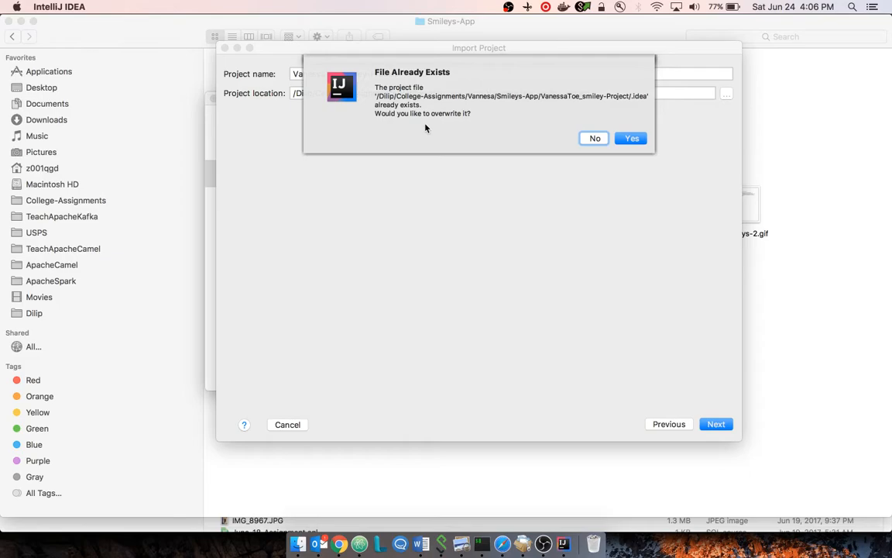
pyautogui.click(631, 138)
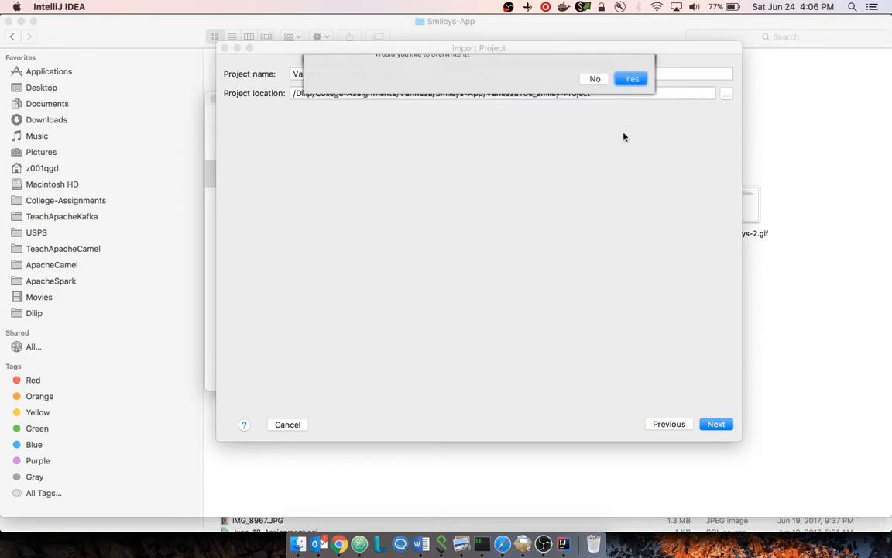
# Step: Accept the detected sources, libraries and modules, use the 1.8 JDK, and finish
pyautogui.click(631, 79)
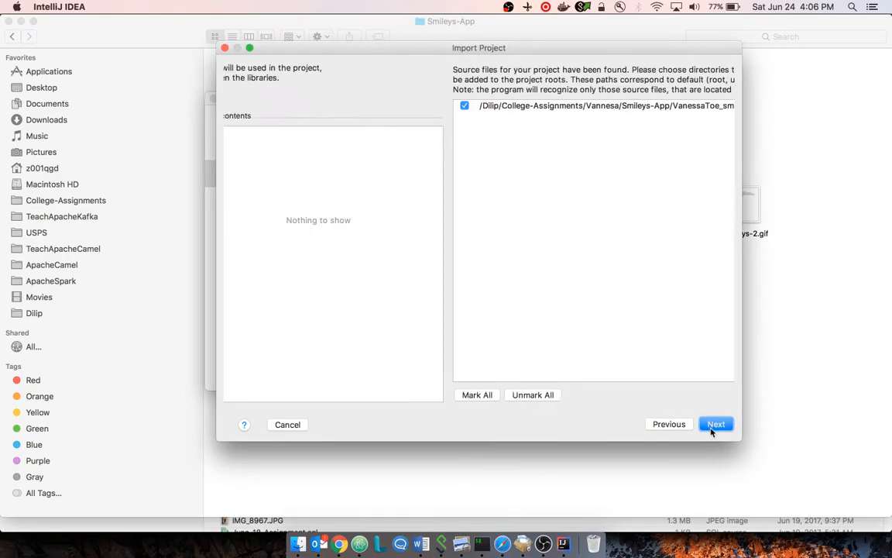
pyautogui.click(715, 424)
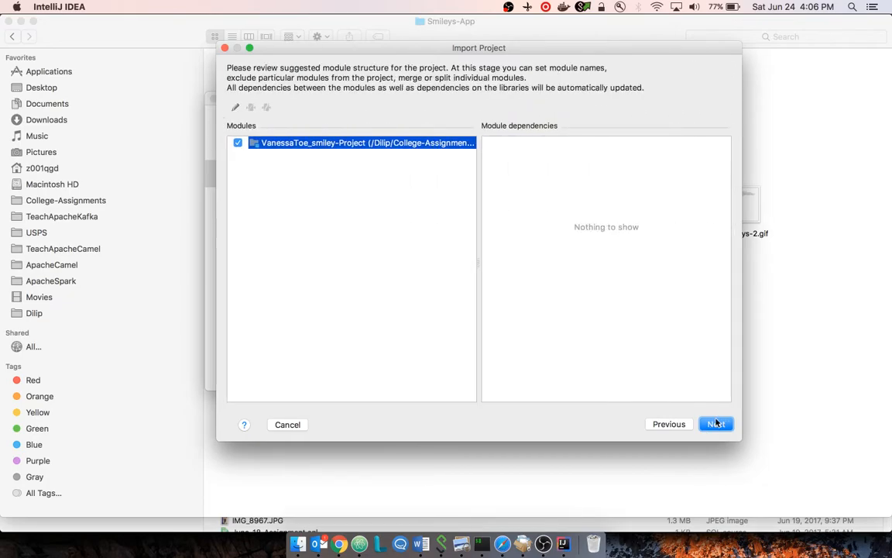
pyautogui.click(714, 424)
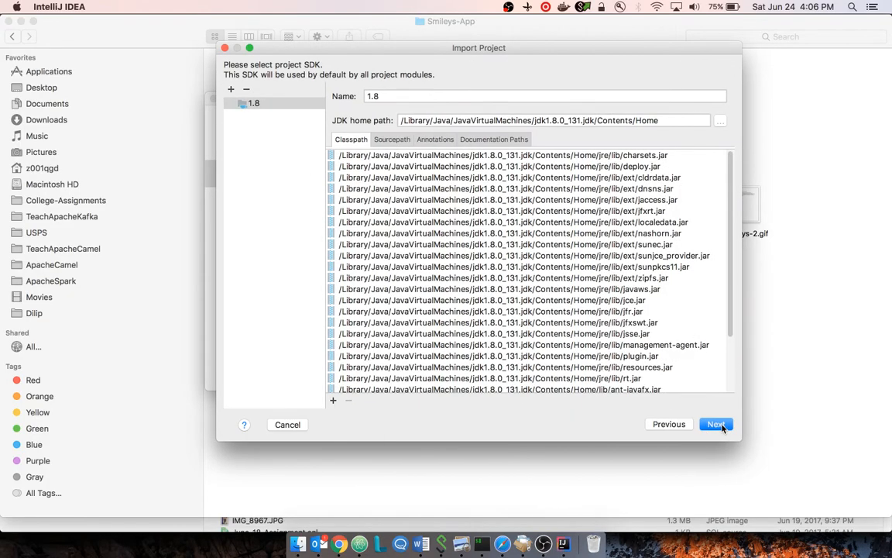
pyautogui.click(715, 423)
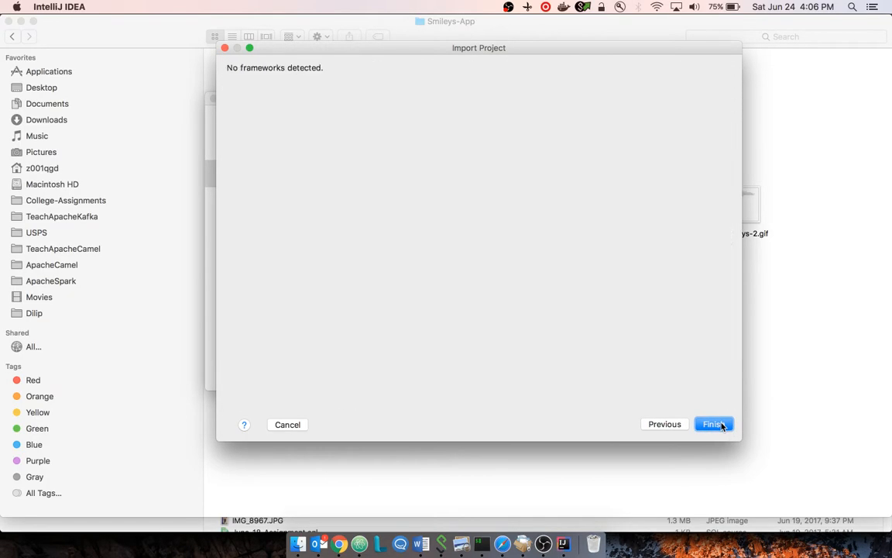
pyautogui.click(713, 424)
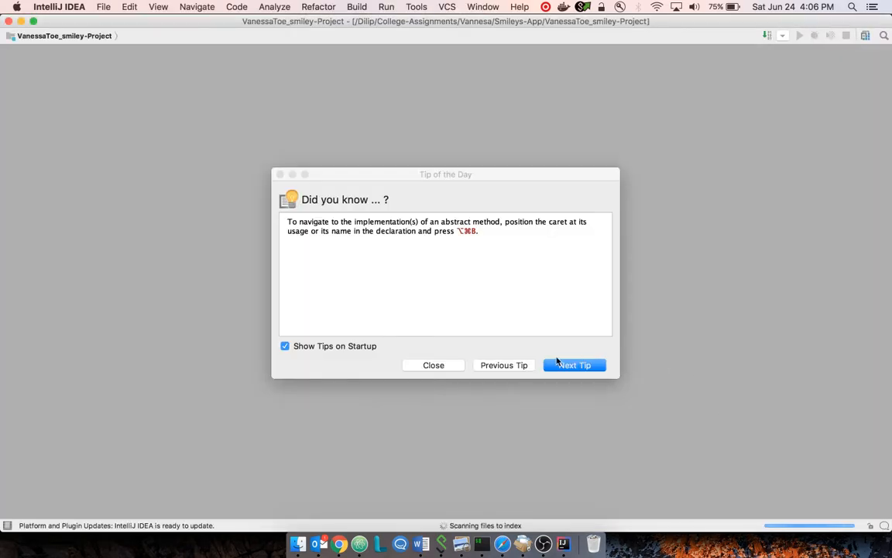
# Step: Dismiss the Tip of the Day, expand the project and src, and open SmileyApplet.java
pyautogui.click(433, 365)
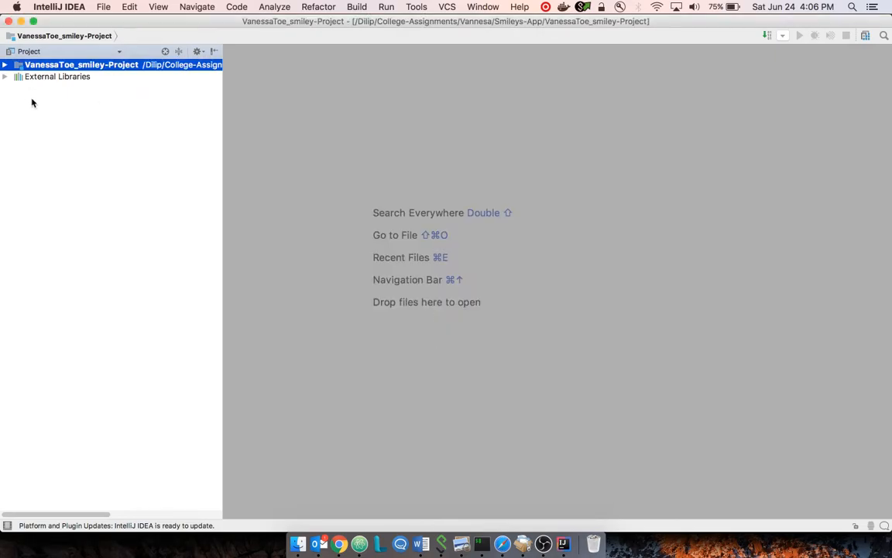
pyautogui.click(6, 64)
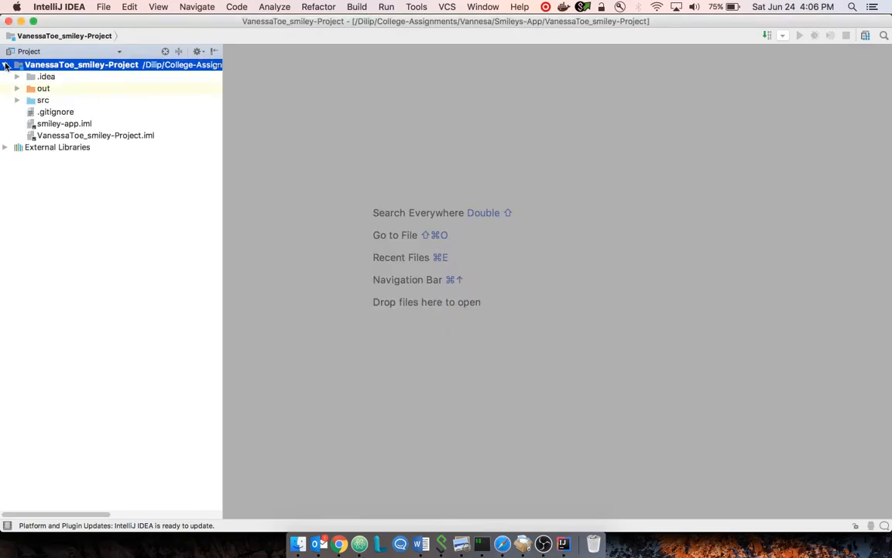
pyautogui.click(17, 100)
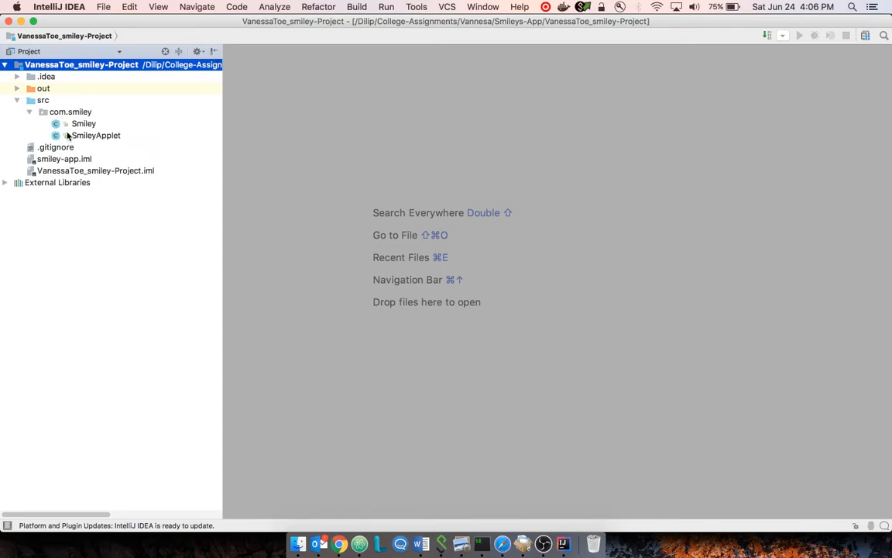
pyautogui.doubleClick(95, 135)
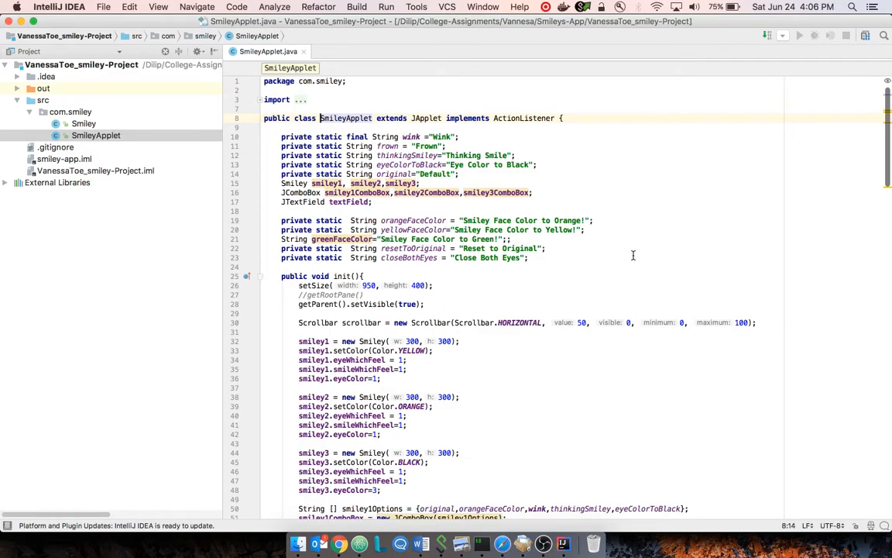
# Step: Open and scroll through Smiley.java, then return to SmileyApplet and run it
pyautogui.click(84, 123)
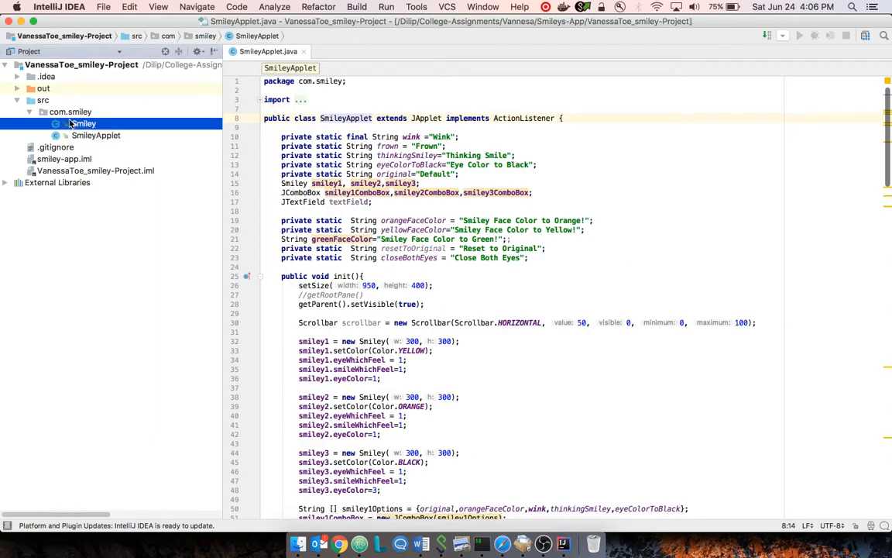
pyautogui.doubleClick(83, 123)
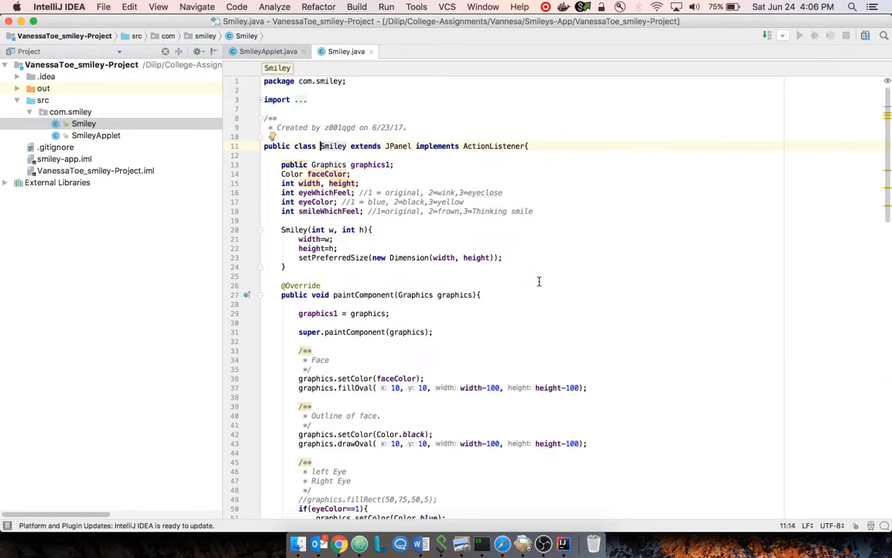
pyautogui.scroll(-3)
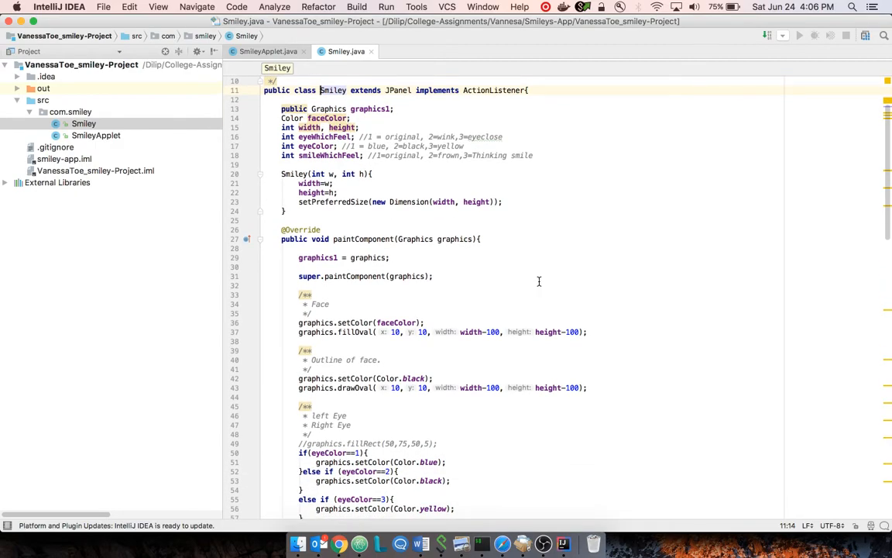
pyautogui.moveTo(92, 141)
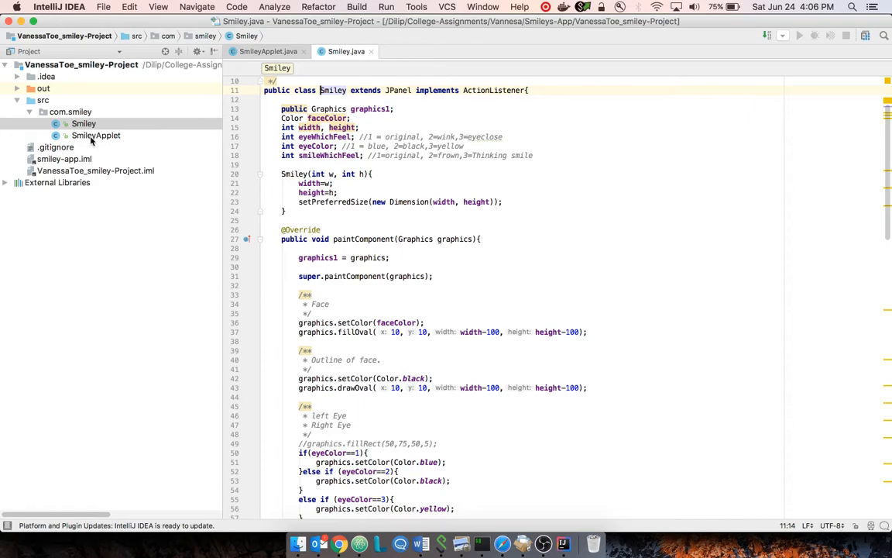
pyautogui.click(96, 136)
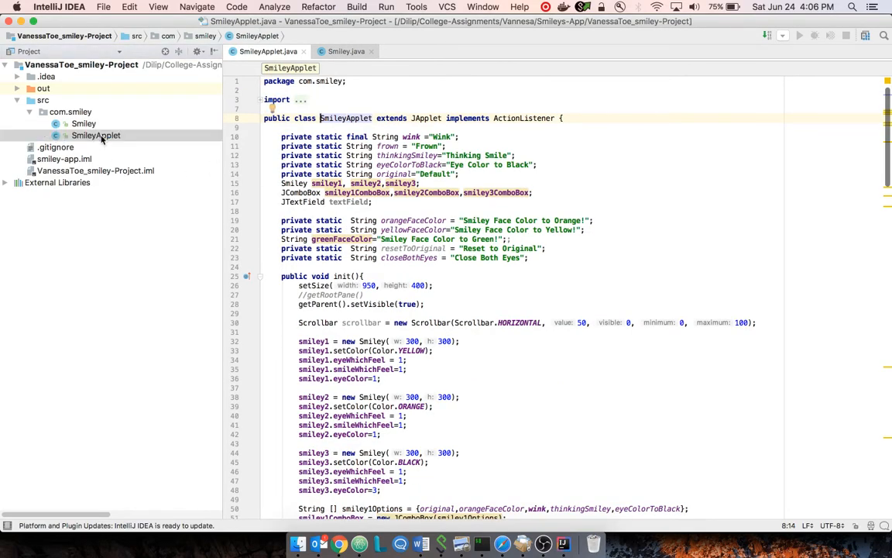
pyautogui.moveTo(646, 195)
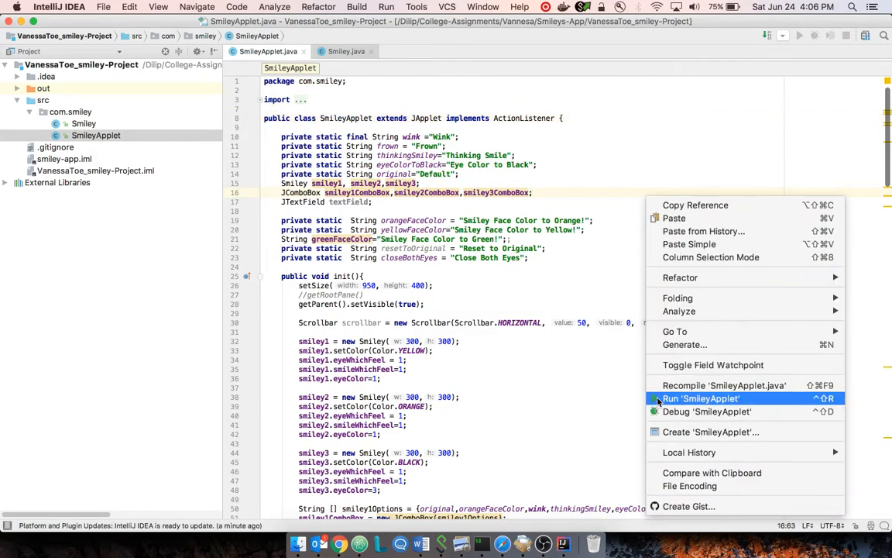
pyautogui.click(701, 397)
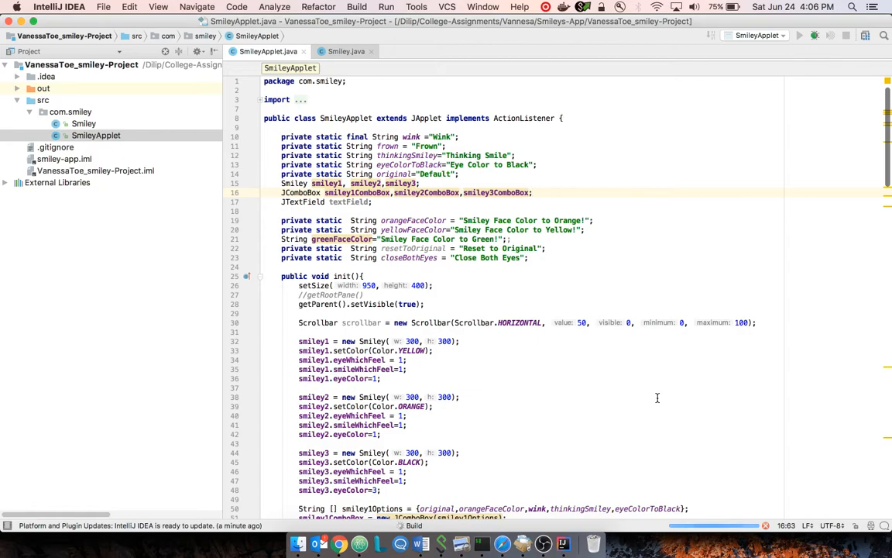
# Step: Bring the AppletViewer window with the yellow, orange and black smileys forward
pyautogui.click(799, 36)
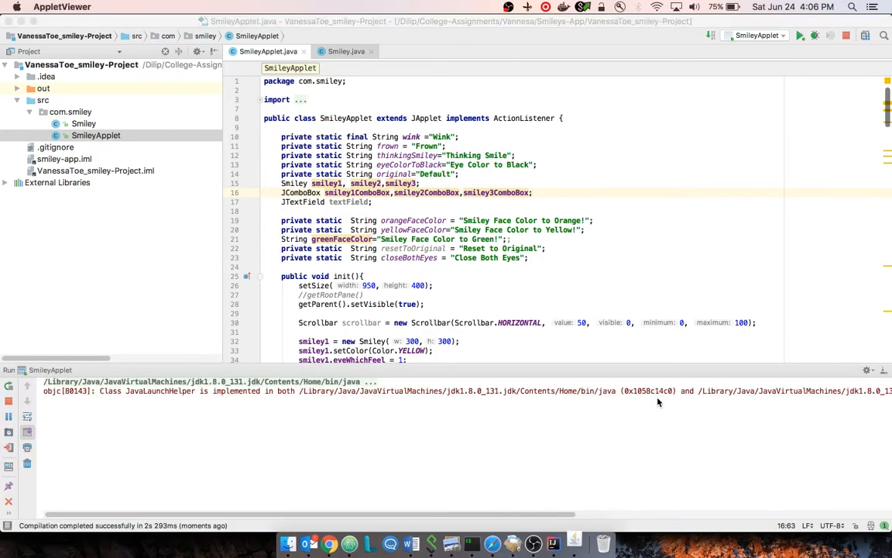
pyautogui.click(799, 35)
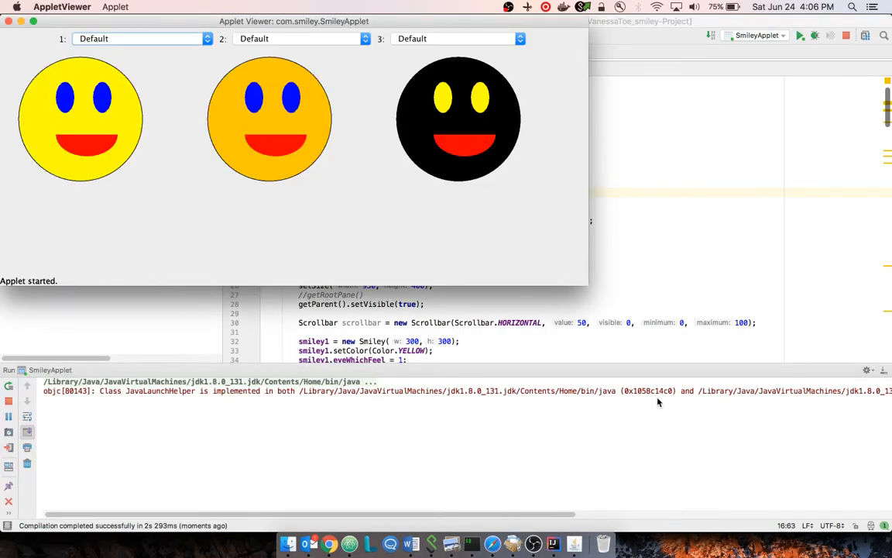
pyautogui.moveTo(445, 213)
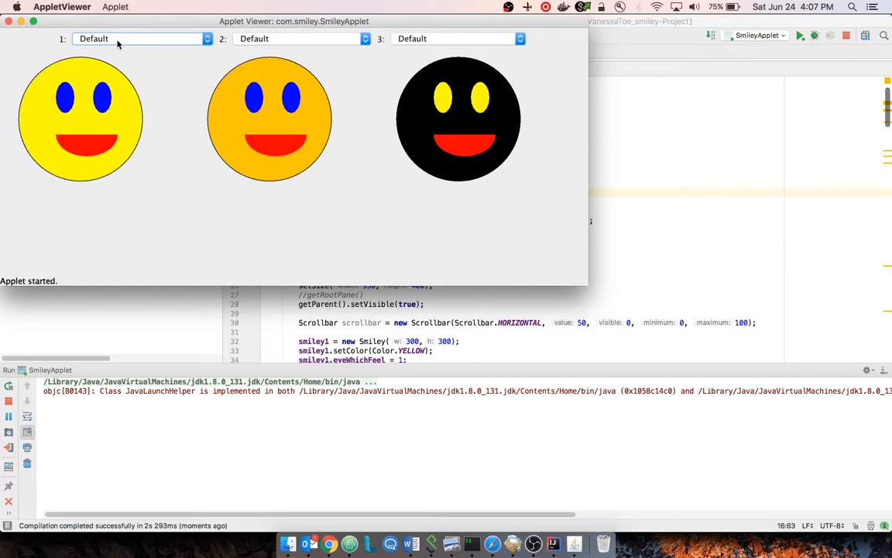
pyautogui.moveTo(487, 75)
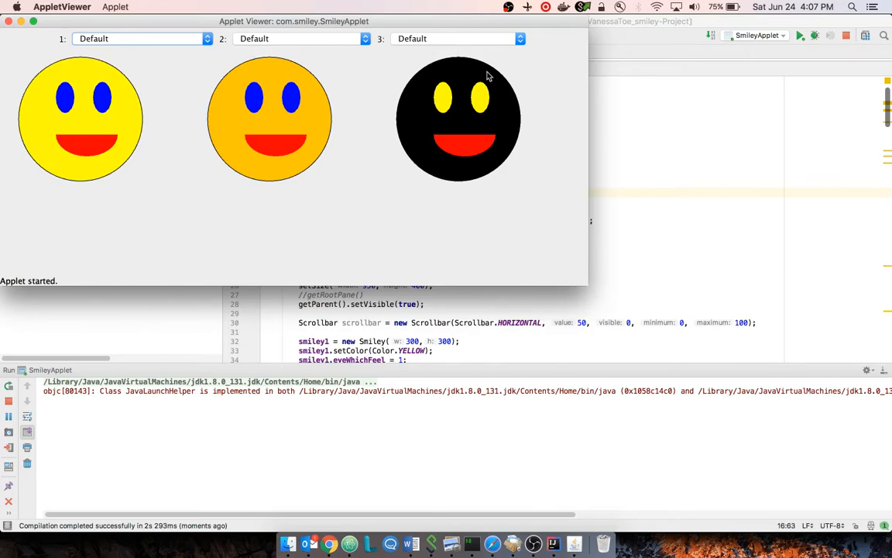
pyautogui.moveTo(45, 72)
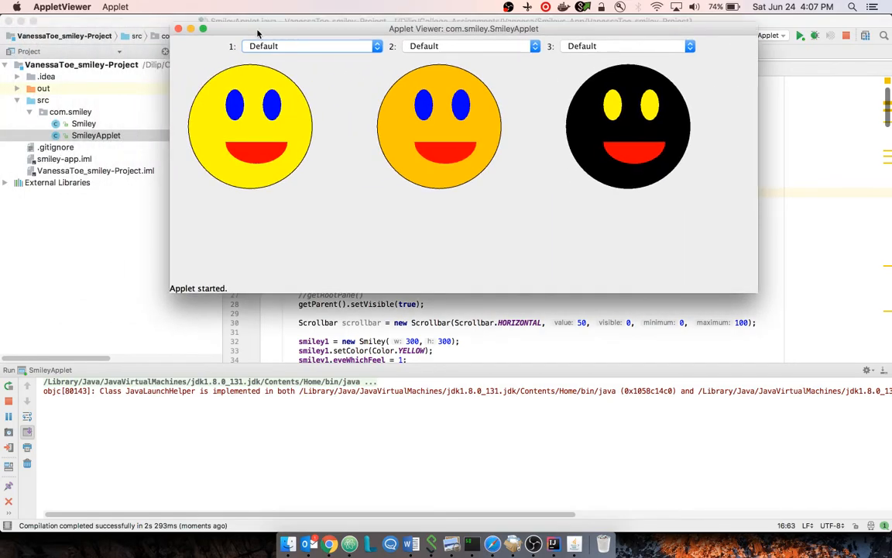
pyautogui.moveTo(213, 155)
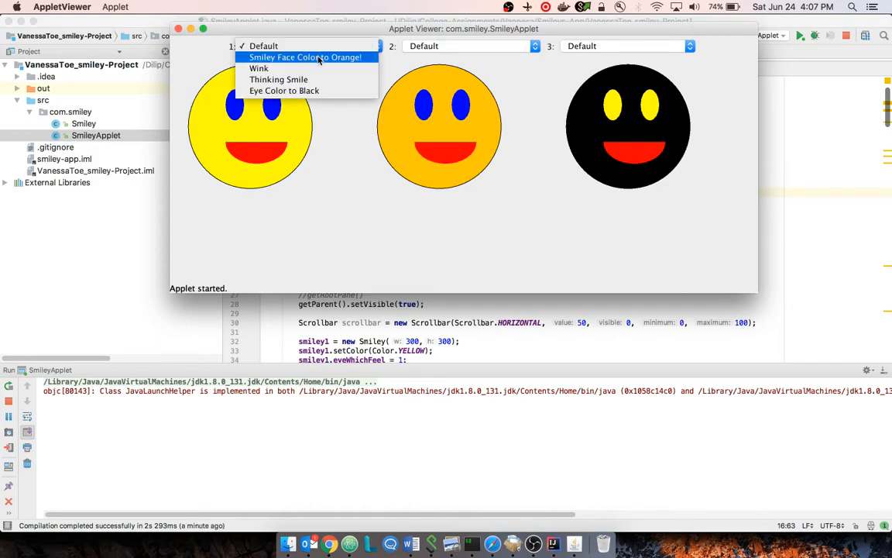
# Step: With combo box 1, try Orange, Wink, Thinking Smile and black eyes, then Default
pyautogui.click(305, 57)
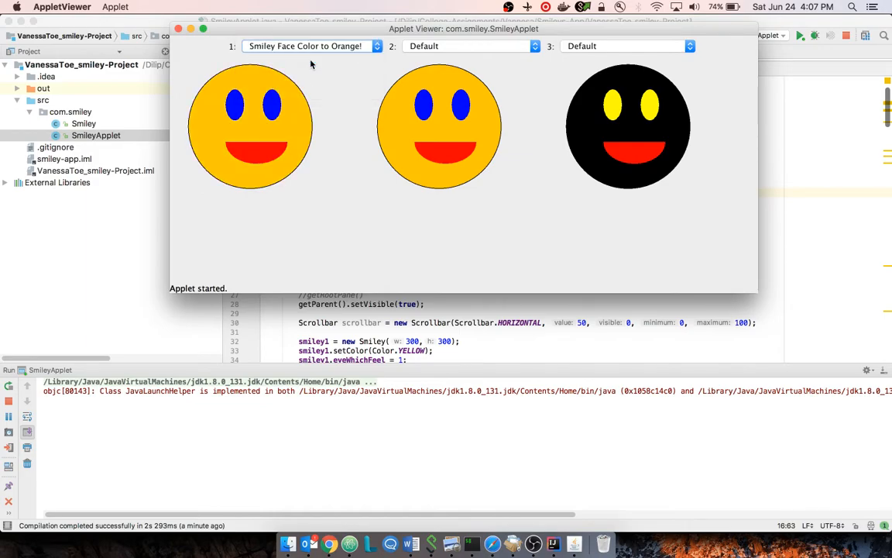
pyautogui.moveTo(200, 155)
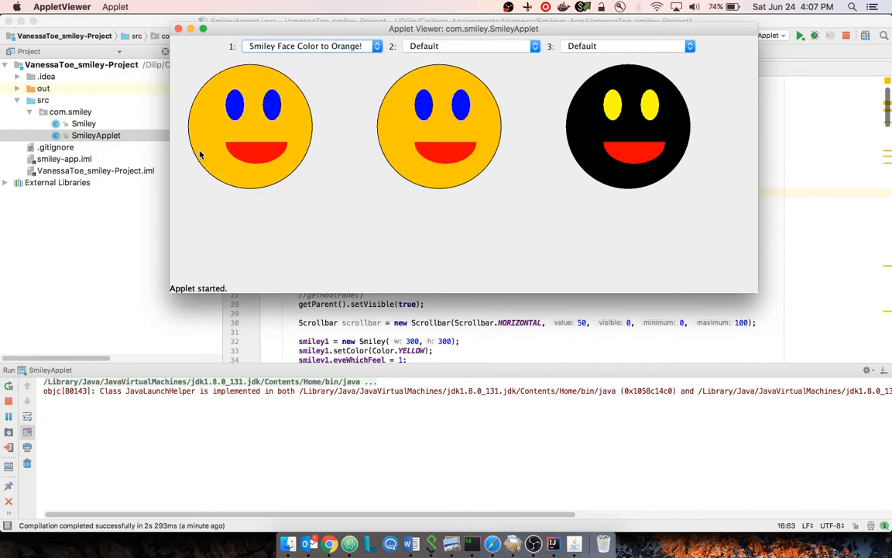
pyautogui.moveTo(271, 56)
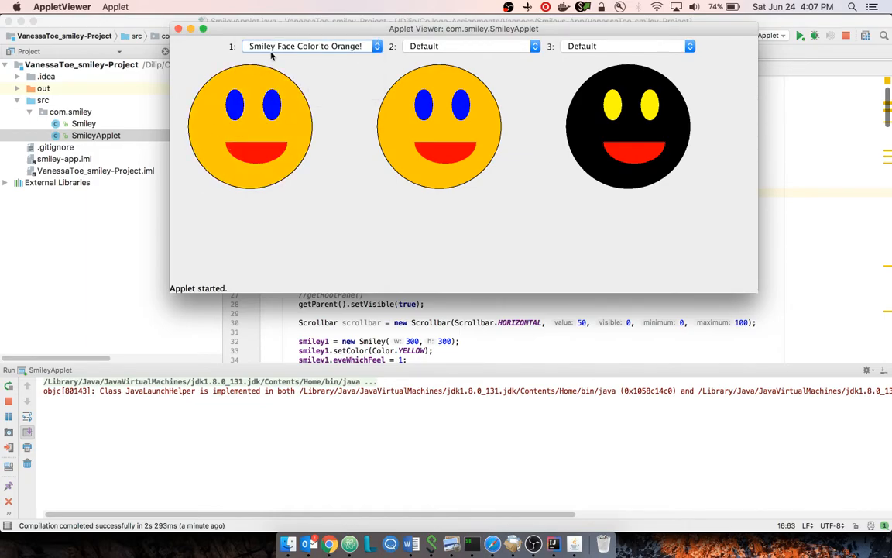
pyautogui.click(310, 46)
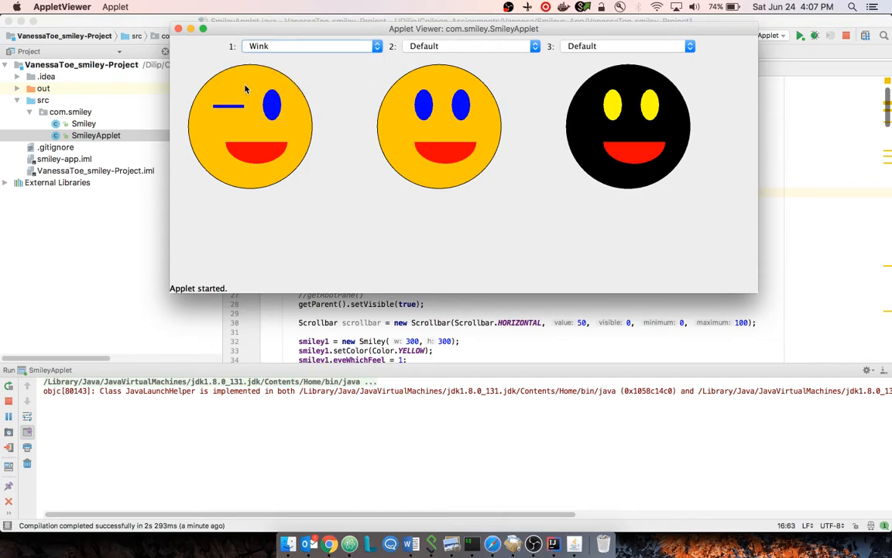
pyautogui.click(309, 46)
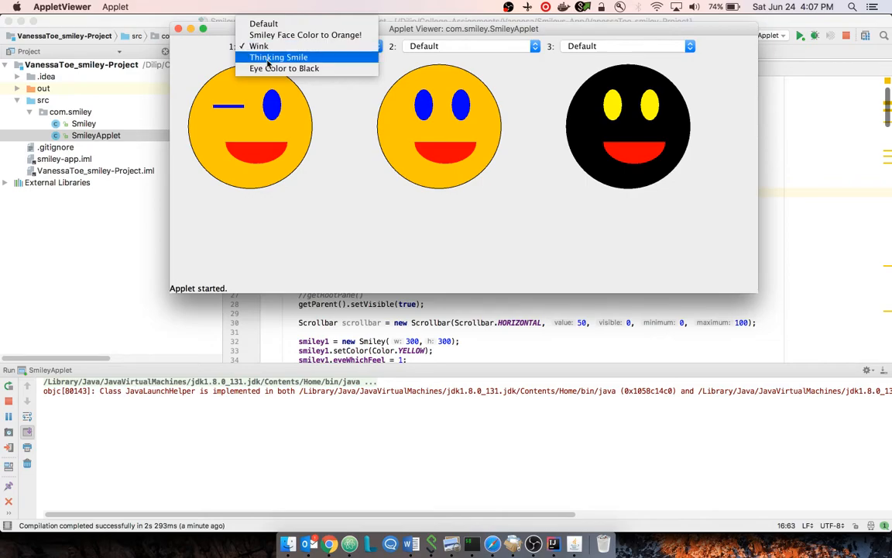
pyautogui.click(278, 57)
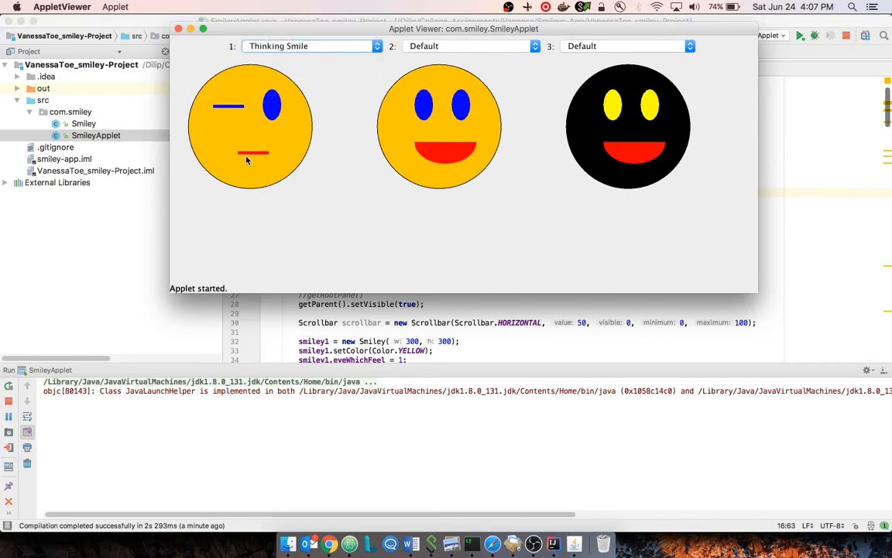
pyautogui.moveTo(292, 57)
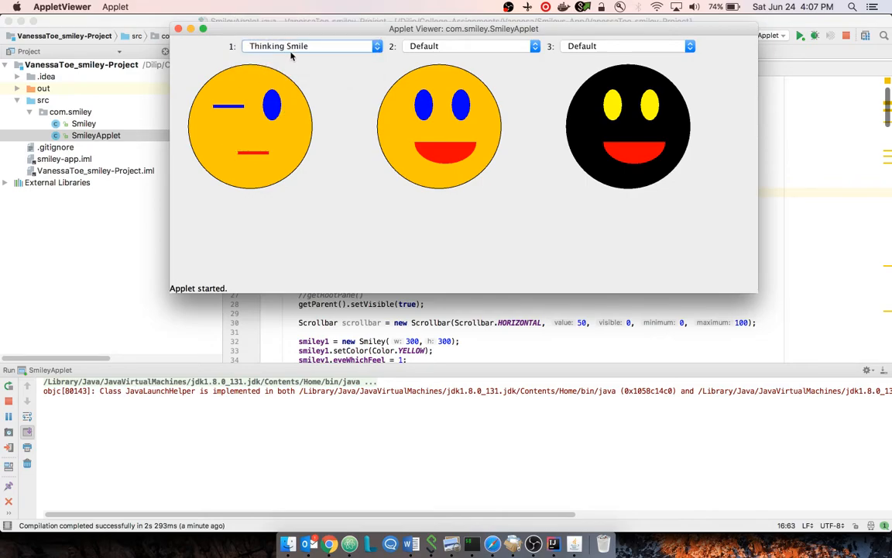
pyautogui.click(310, 46)
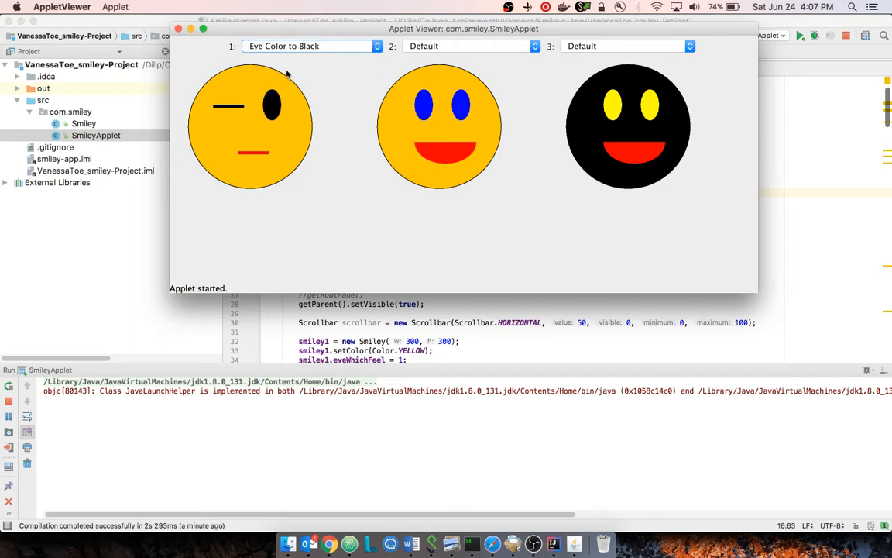
pyautogui.click(310, 46)
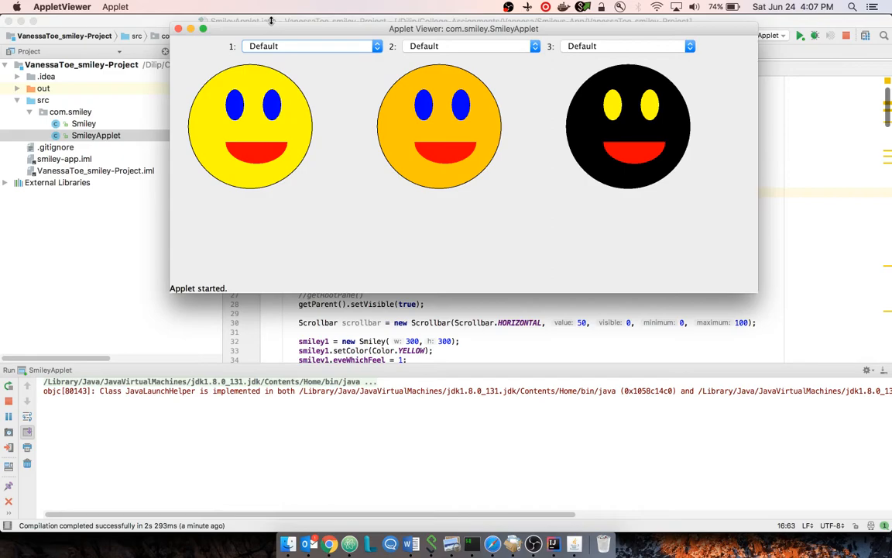
pyautogui.moveTo(331, 104)
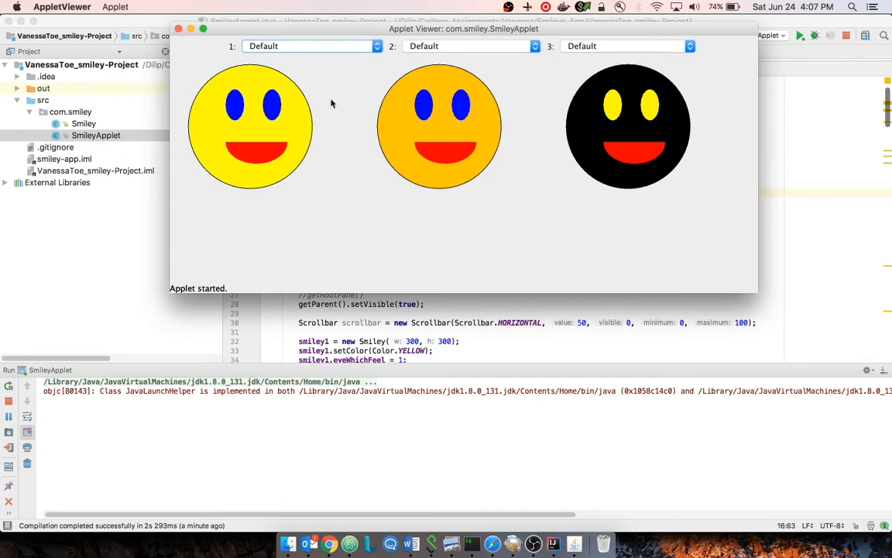
pyautogui.moveTo(447, 52)
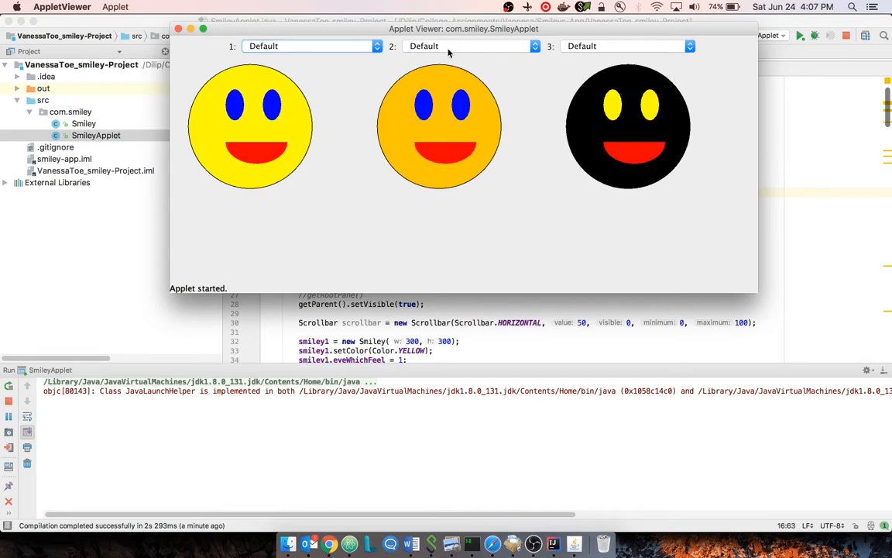
# Step: With combo box 2, try Yellow, Wink, Frown and black eyes, then Default
pyautogui.click(464, 45)
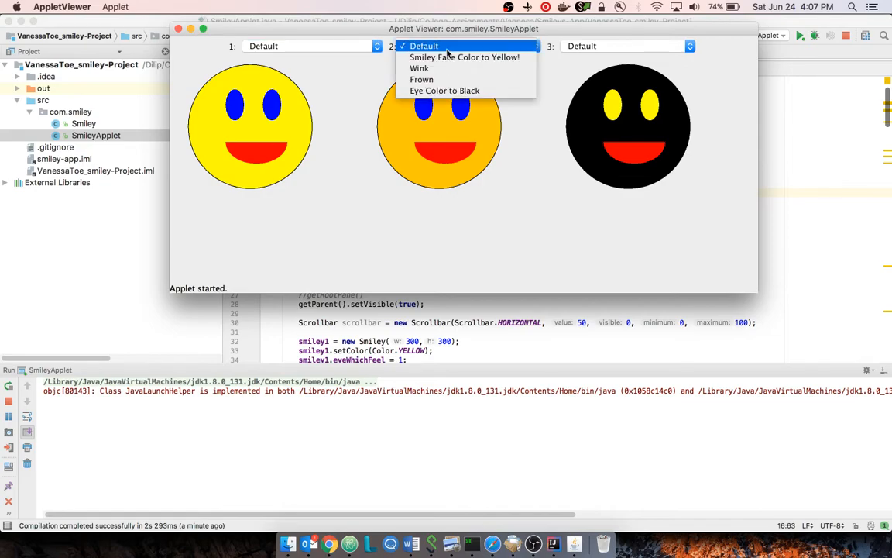
pyautogui.moveTo(465, 56)
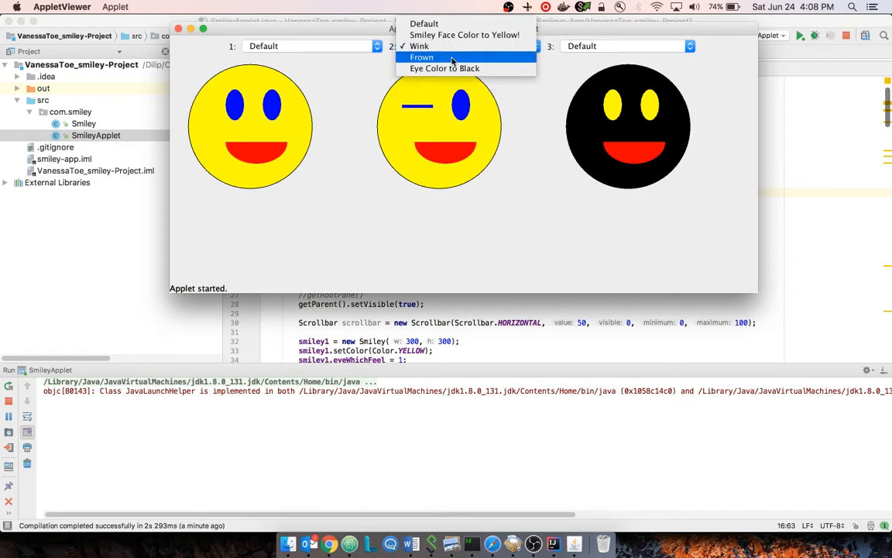
pyautogui.click(422, 56)
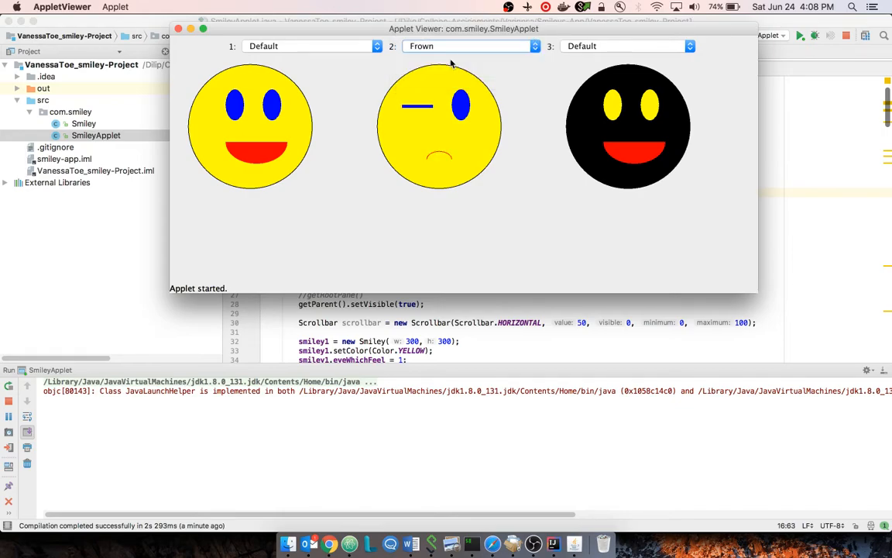
pyautogui.click(468, 46)
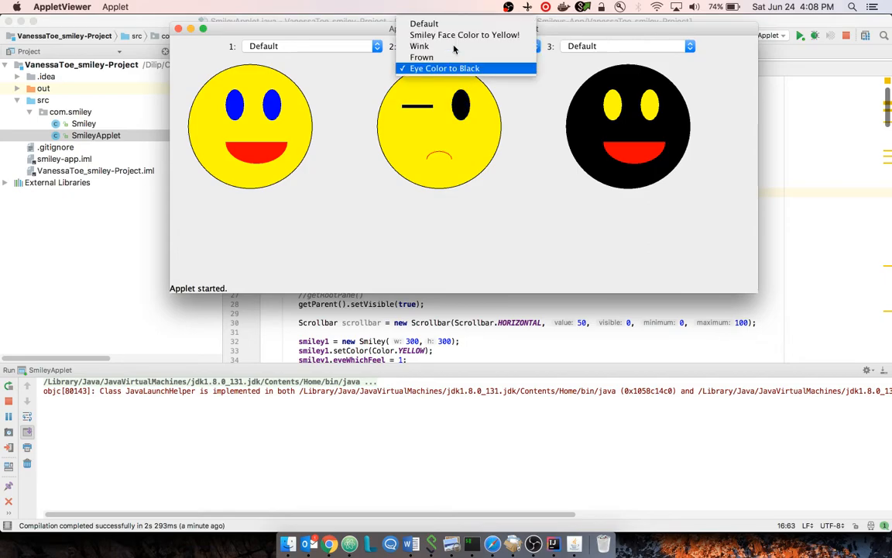
pyautogui.click(423, 44)
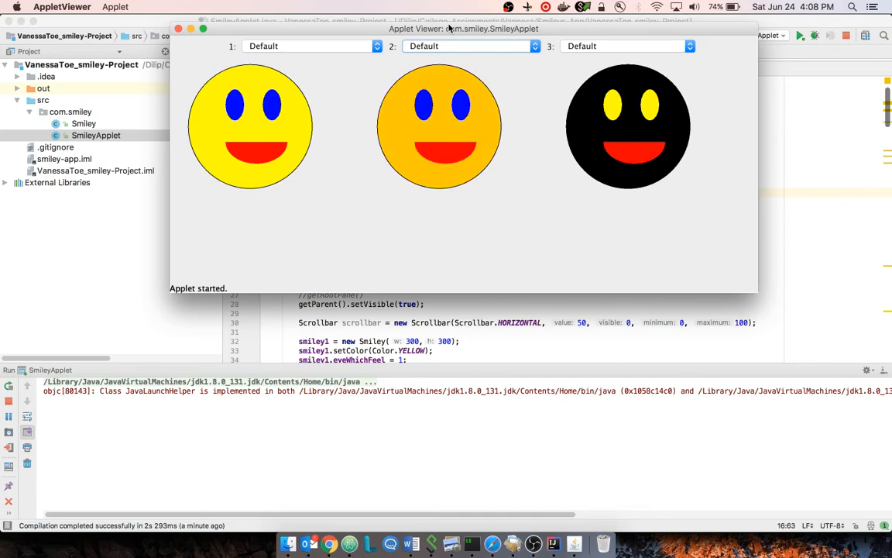
pyautogui.moveTo(325, 150)
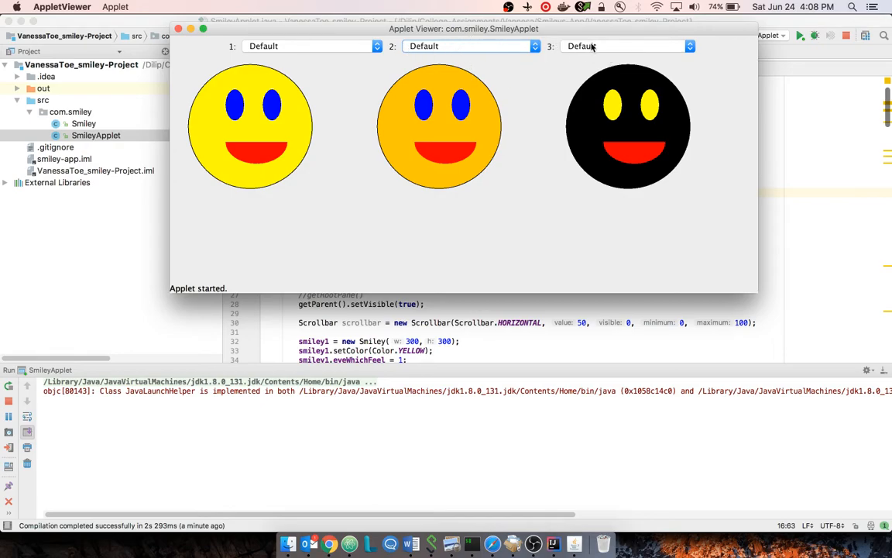
# Step: With combo box 3, pick Green, Close Both Eyes, Frown and black eyes
pyautogui.click(623, 46)
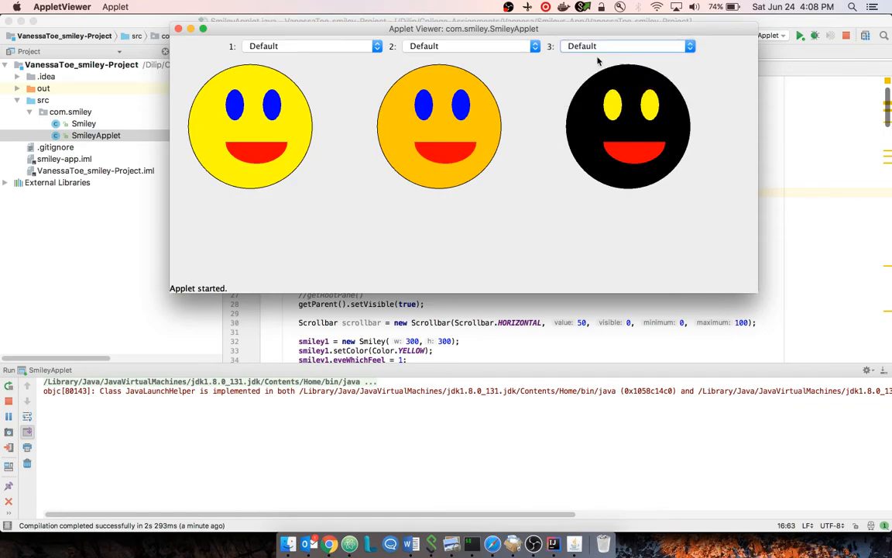
pyautogui.click(624, 46)
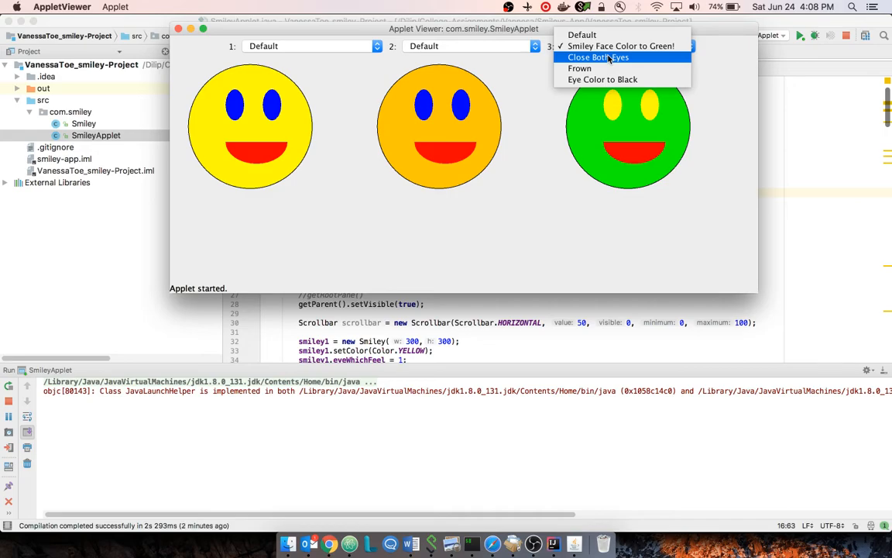
pyautogui.click(597, 57)
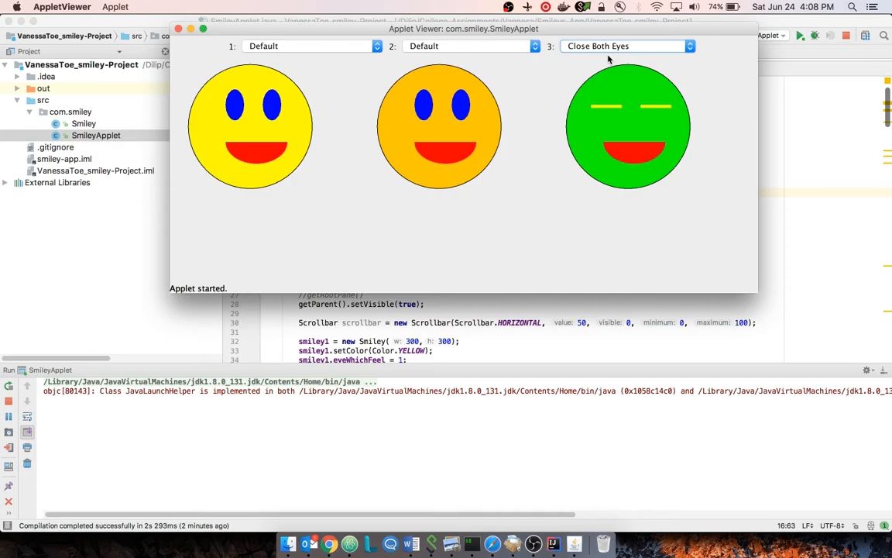
pyautogui.click(623, 46)
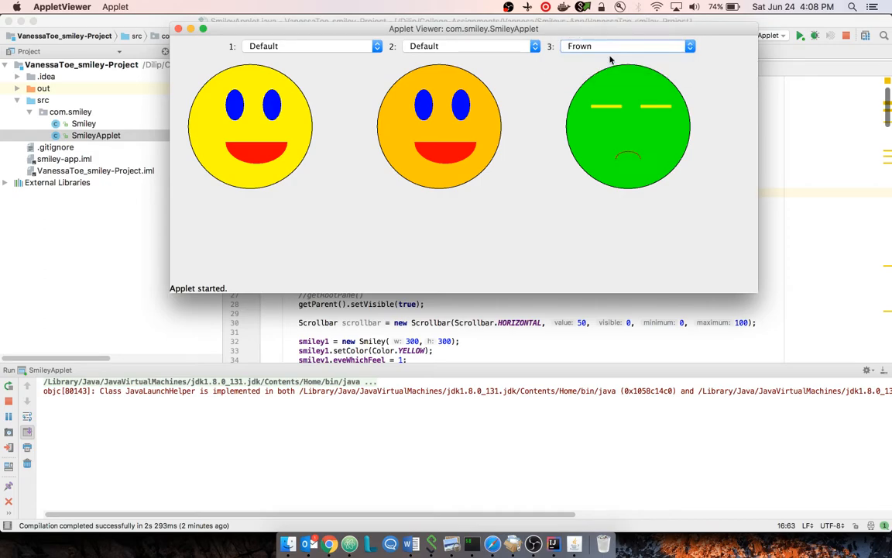
pyautogui.click(623, 46)
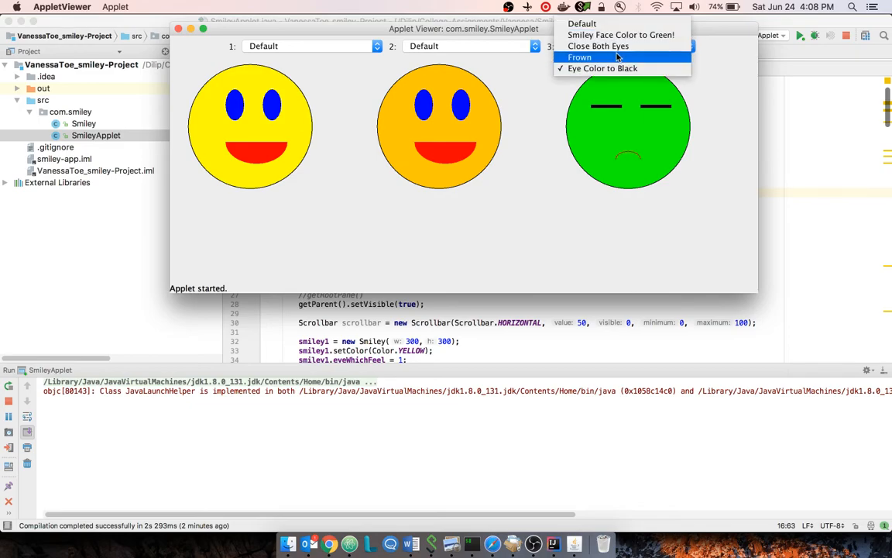
pyautogui.moveTo(582, 23)
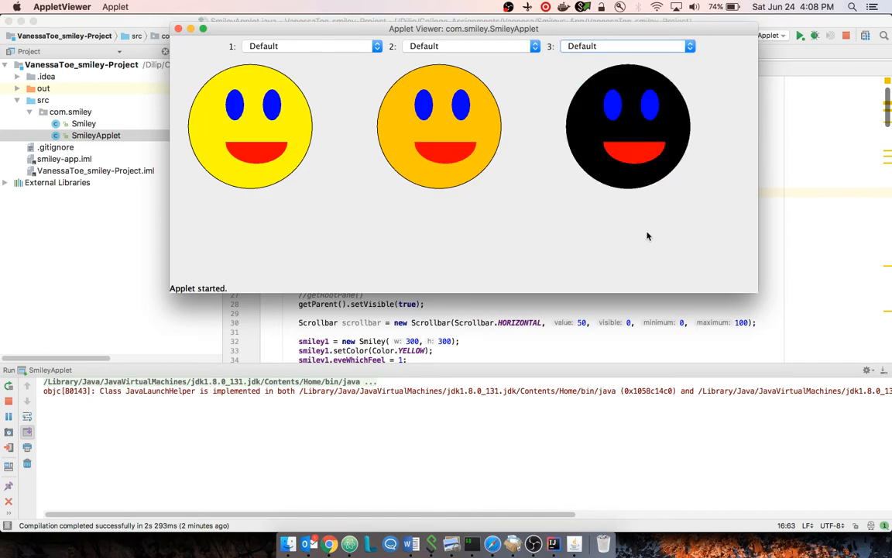
pyautogui.moveTo(647, 238)
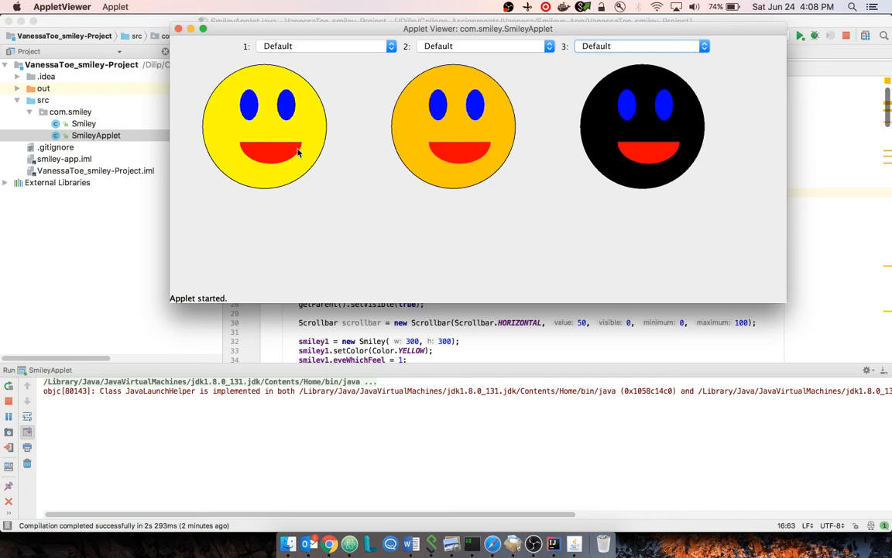
pyautogui.moveTo(182, 61)
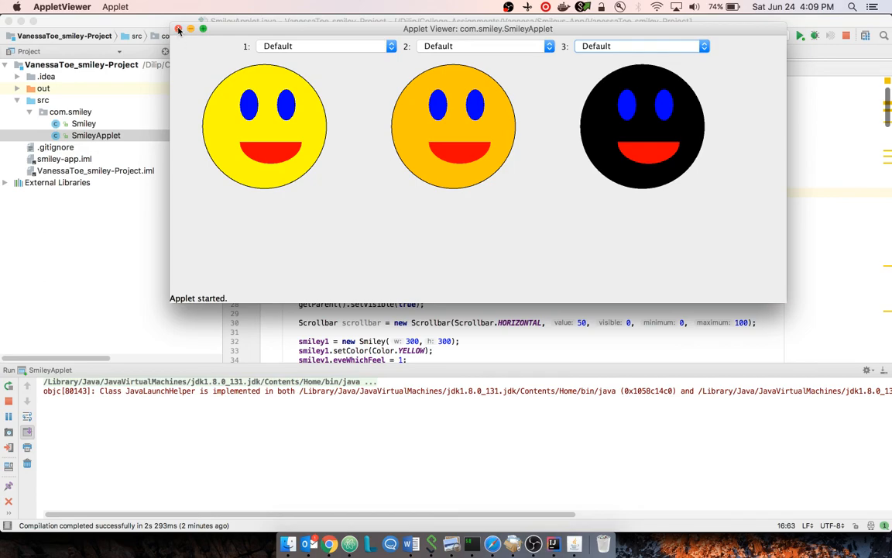
# Step: Close the Applet Viewer window so the run finishes with exit code 0
pyautogui.click(178, 28)
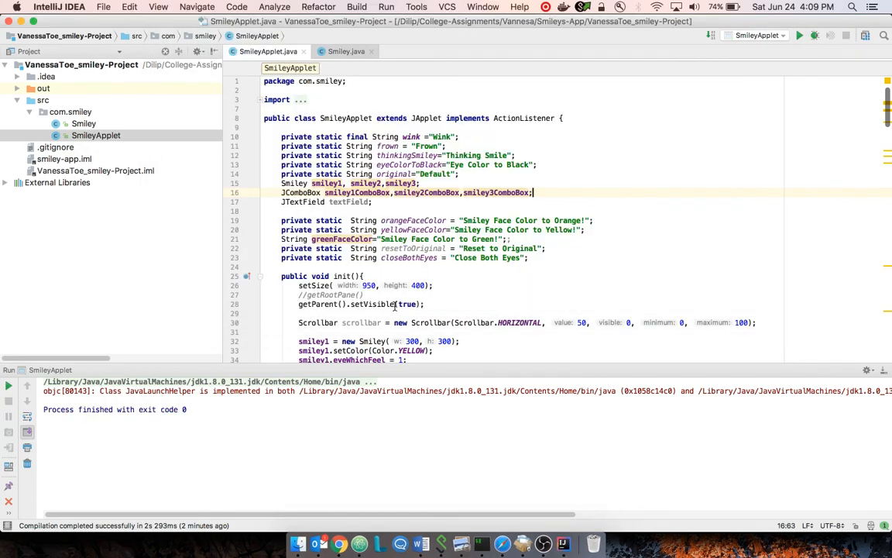